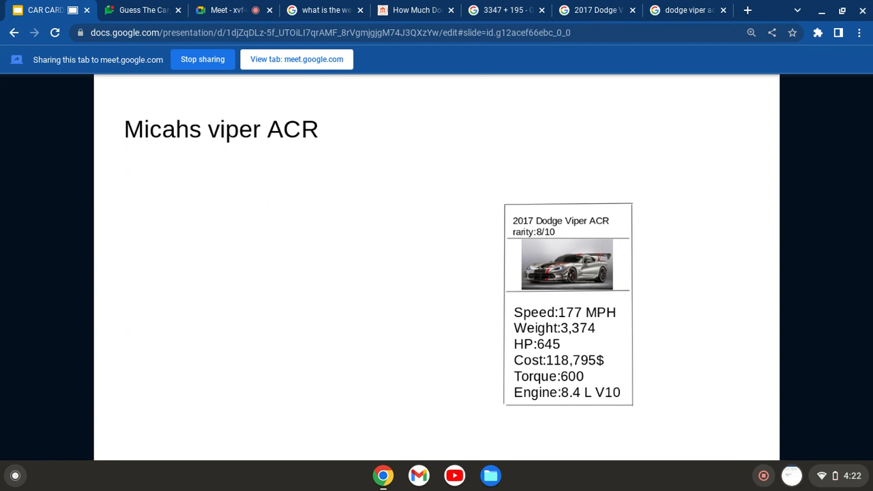
mouse_move(764, 487)
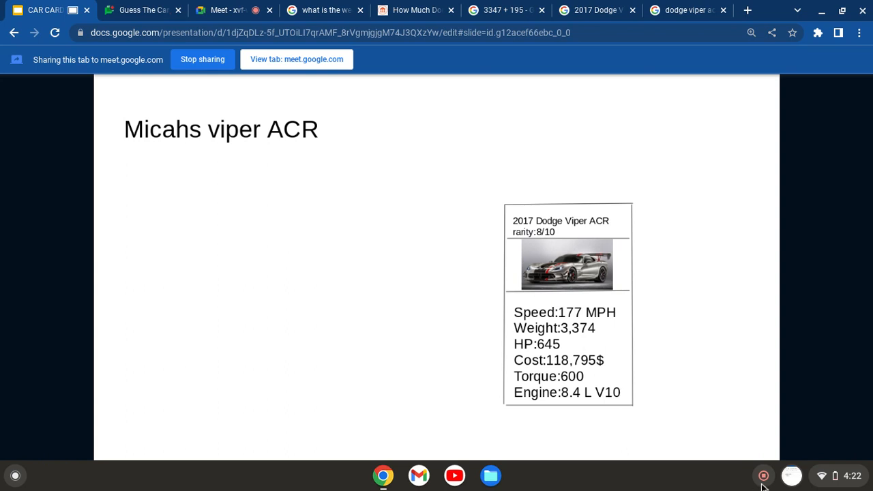
mouse_move(764, 474)
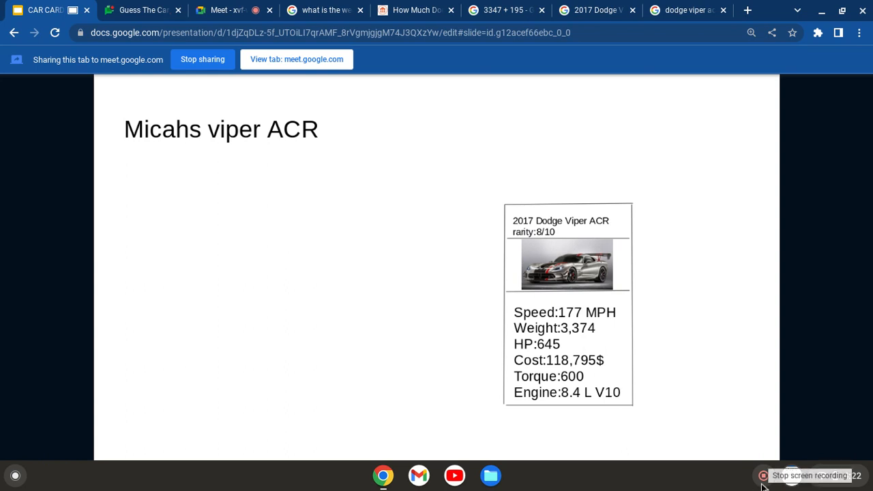